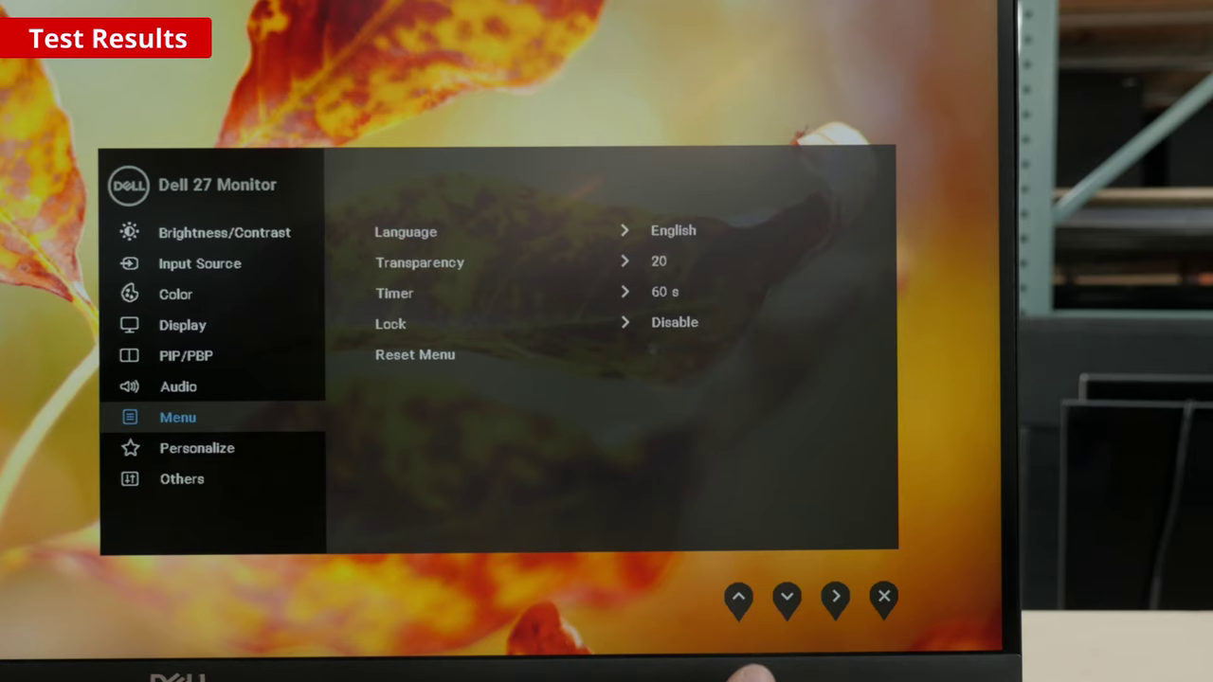
Select Personalize in the OSD sidebar, showing shortcut keys Preset Modes and Brightness/Contrast.
left_click(788, 599)
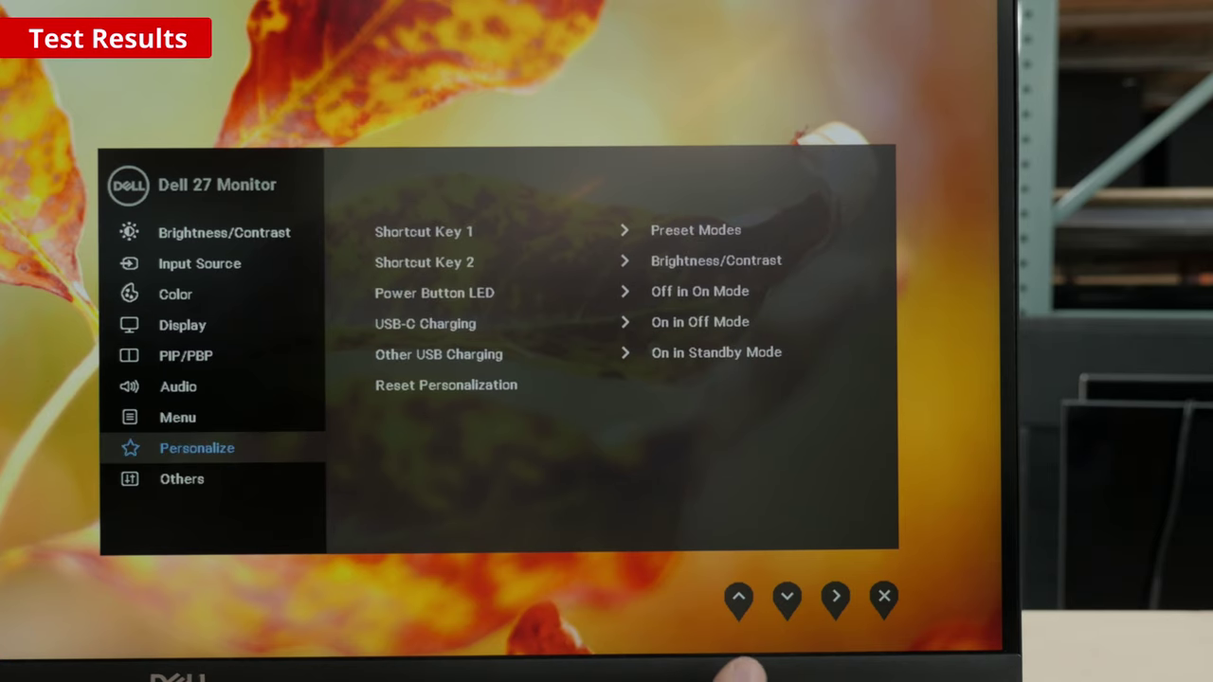